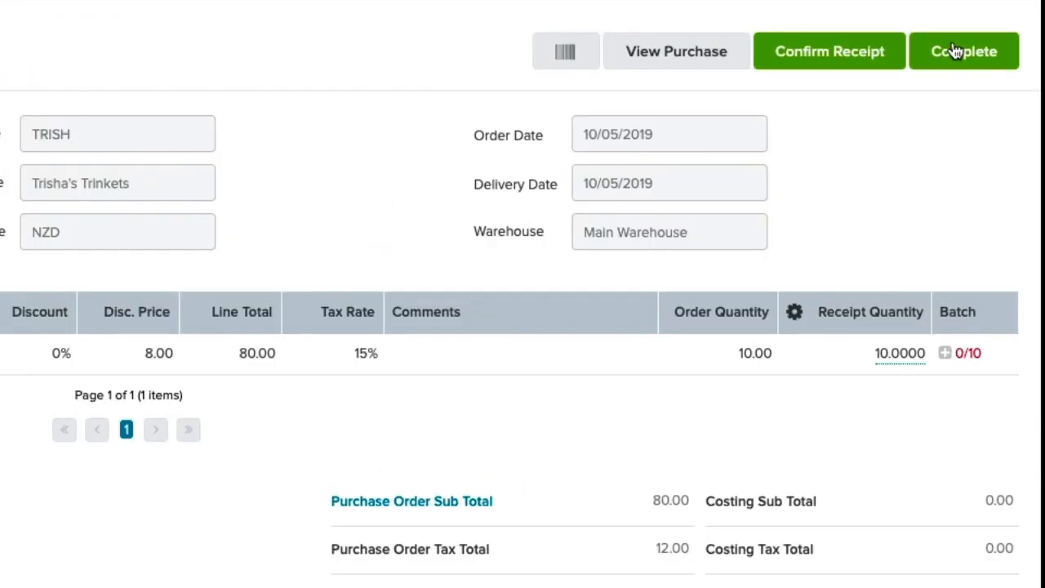
pyautogui.moveTo(962, 276)
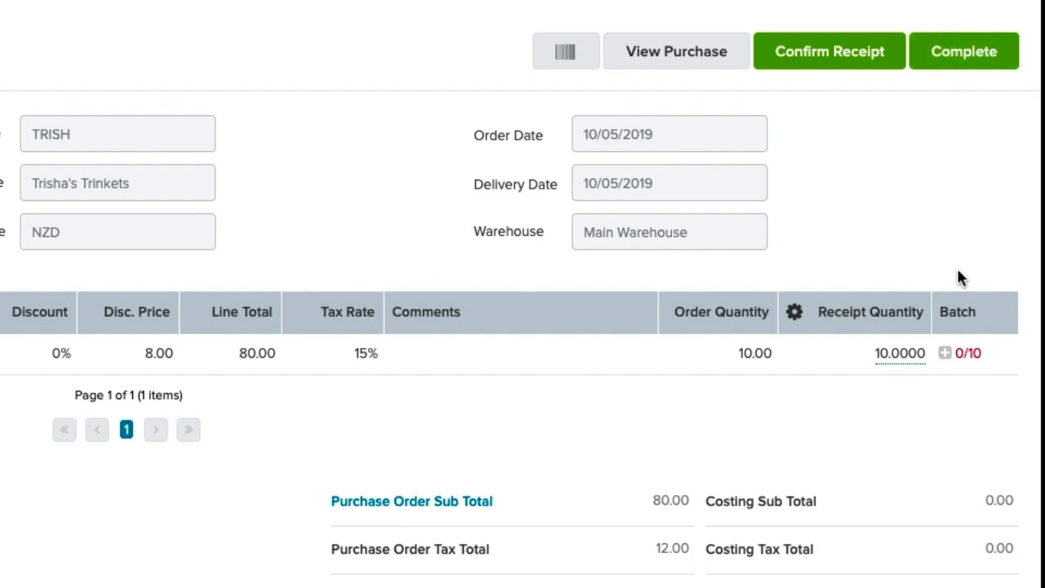
# Add batch 111, expiry 31/05/2019, quantity 10 to the Sweethearts Candy line, giving 10/10 batched
pyautogui.click(966, 353)
pyautogui.write('10')
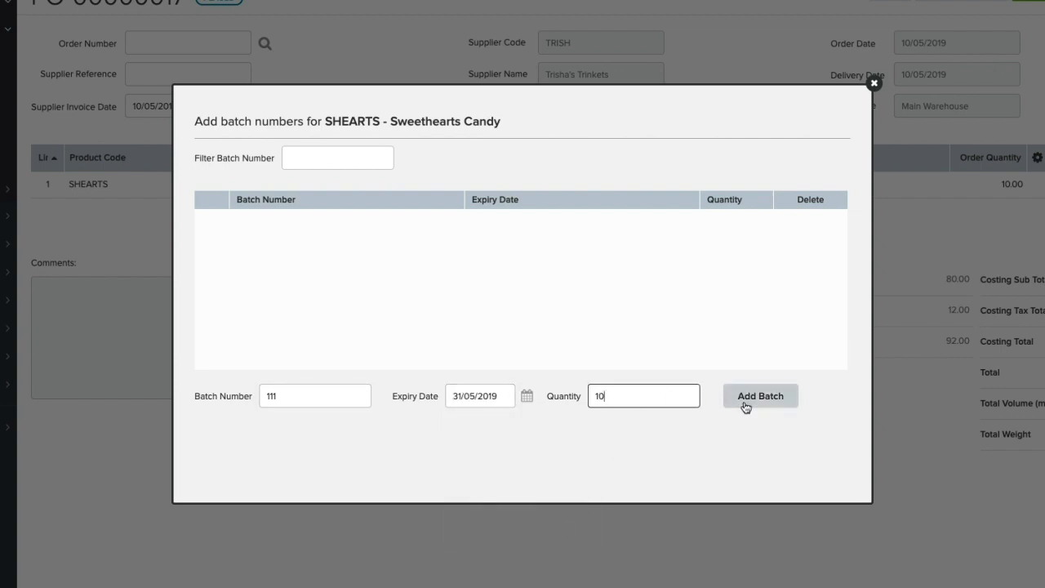
pyautogui.click(758, 395)
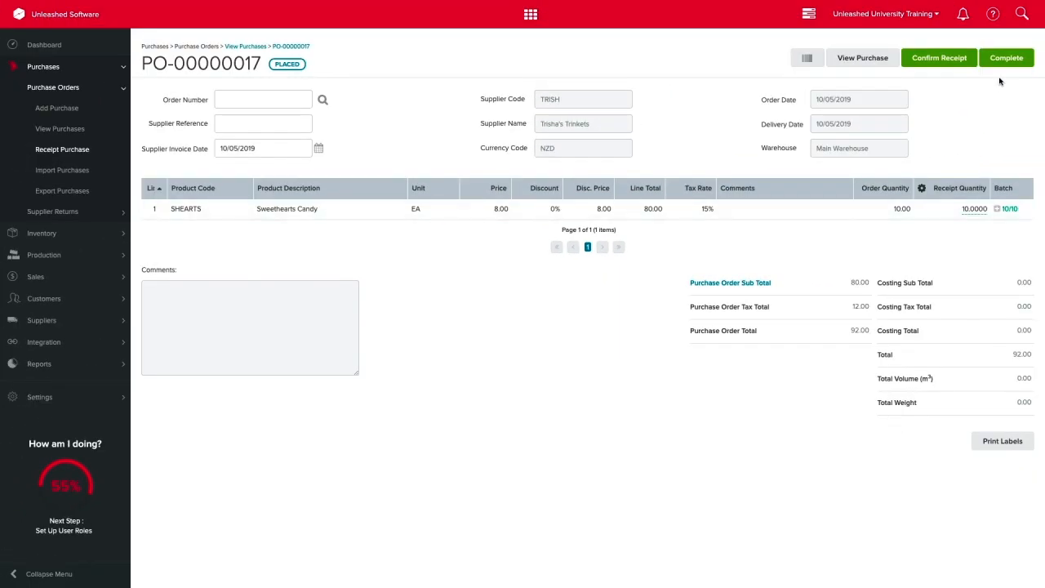
# Complete PO-00000017 and start a supplier return for its 10 units
pyautogui.click(1006, 57)
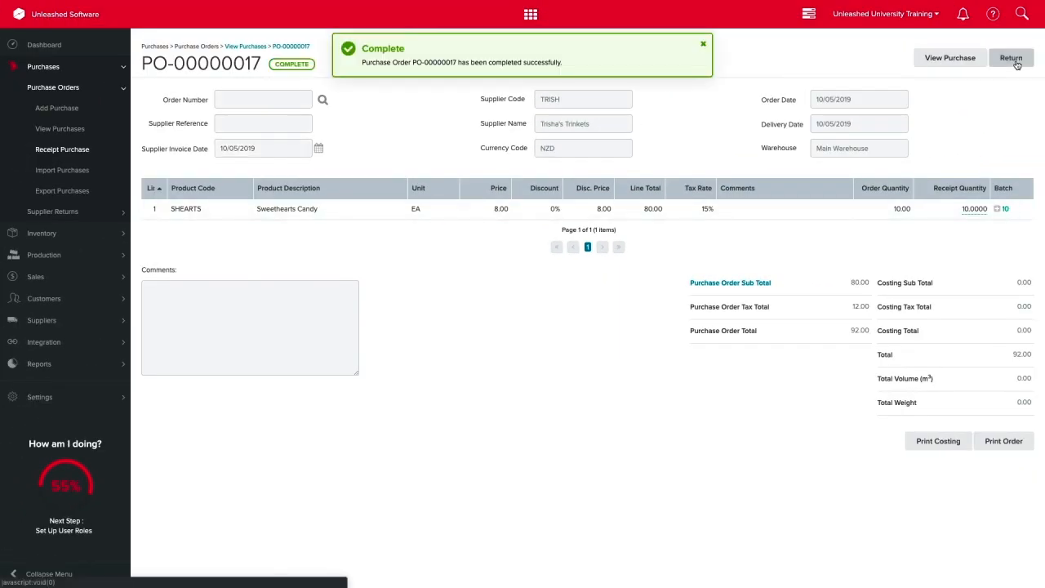
pyautogui.click(1011, 57)
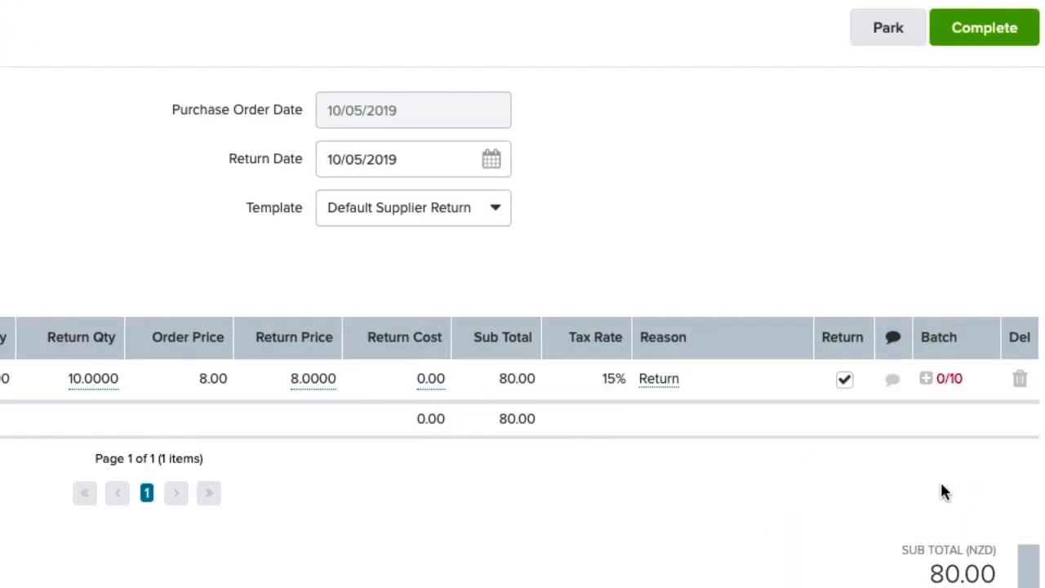
# Allocate the return quantity of 10 to the oldest batch, 111, for SHEARTS - Sweethearts Candy
pyautogui.click(925, 378)
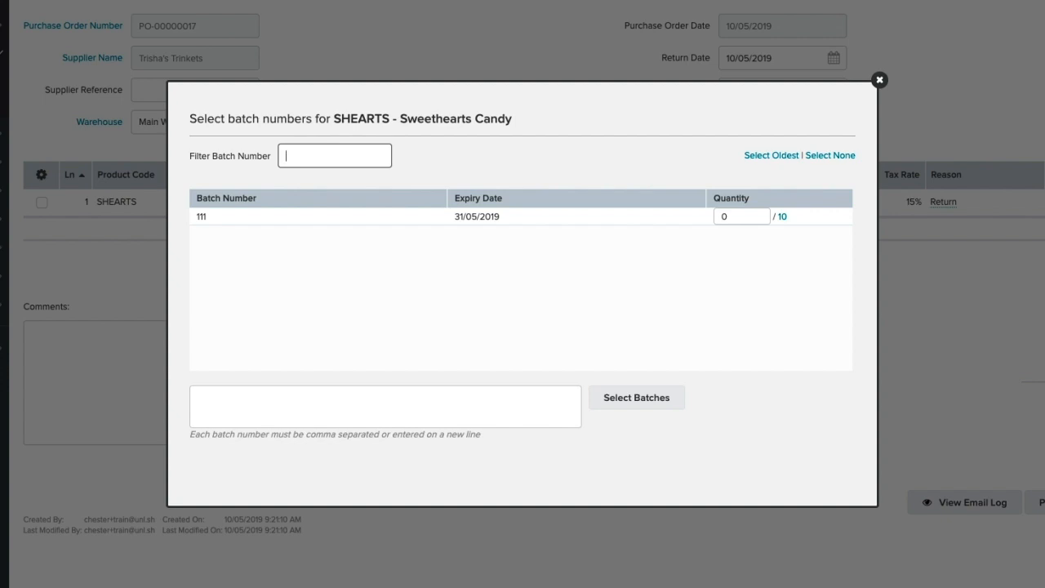
pyautogui.moveTo(798, 166)
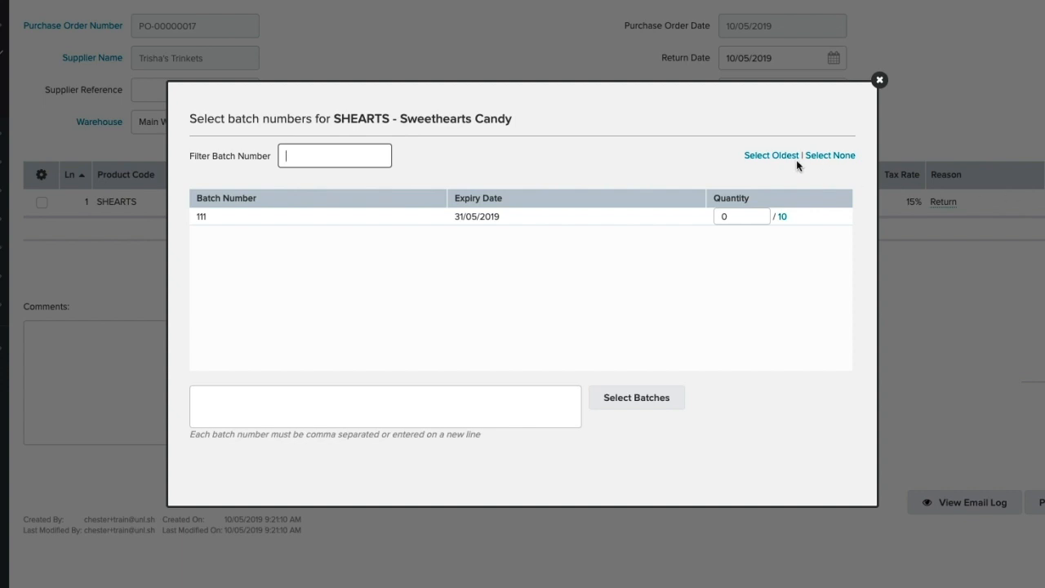
pyautogui.click(771, 155)
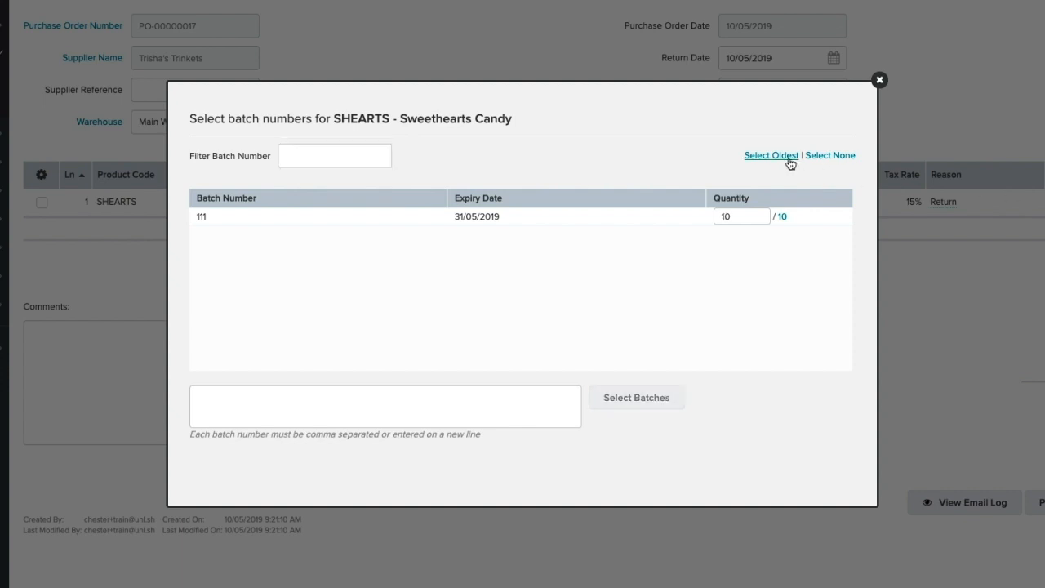